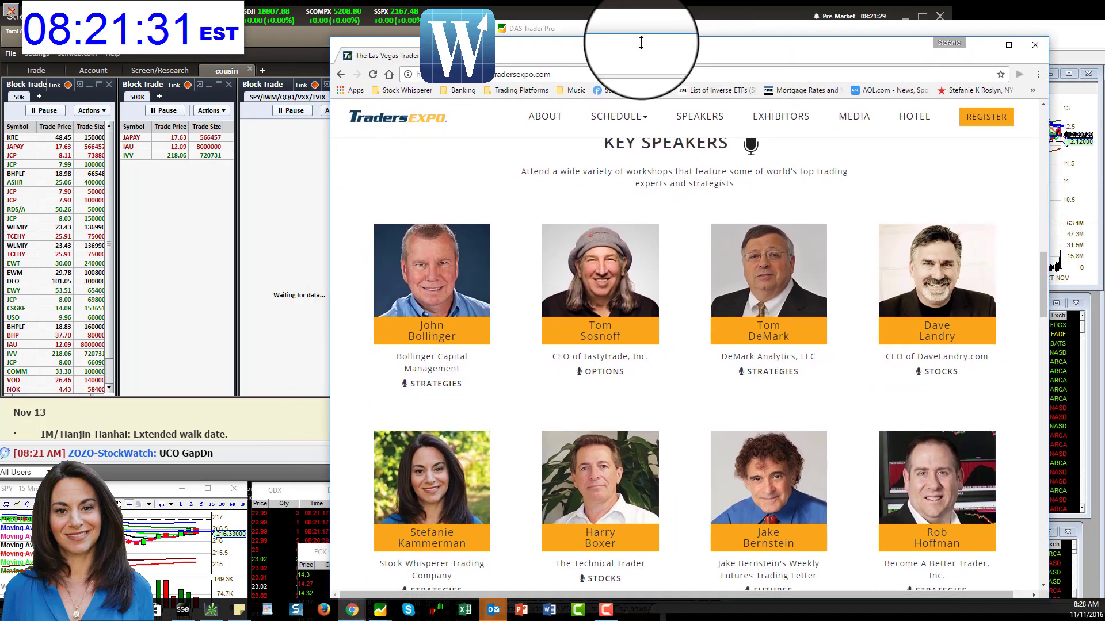
mouse_move(497, 197)
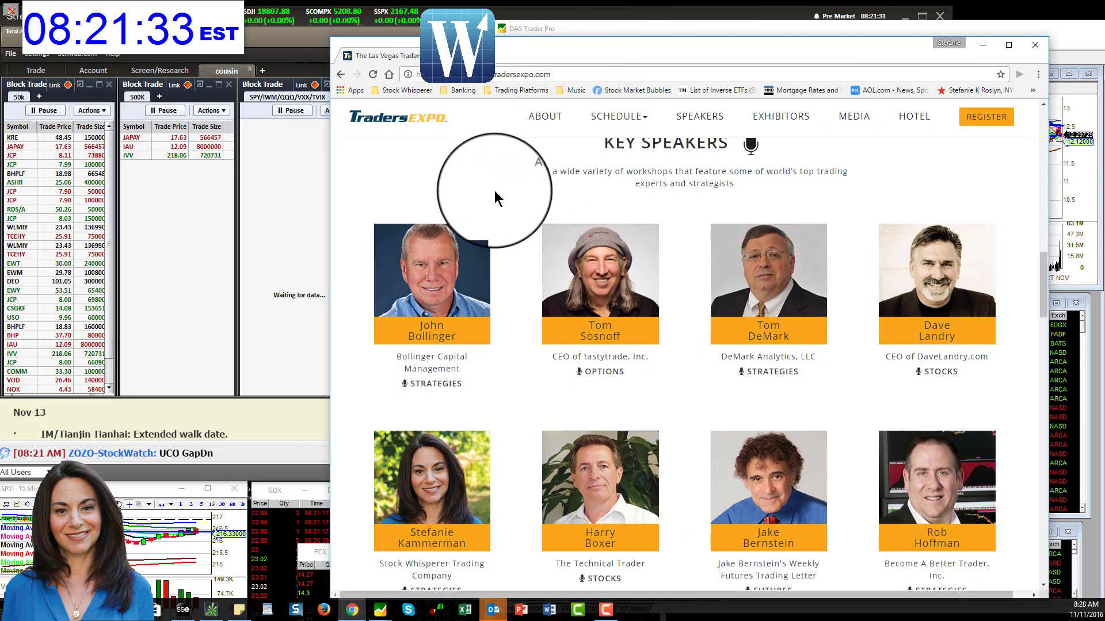